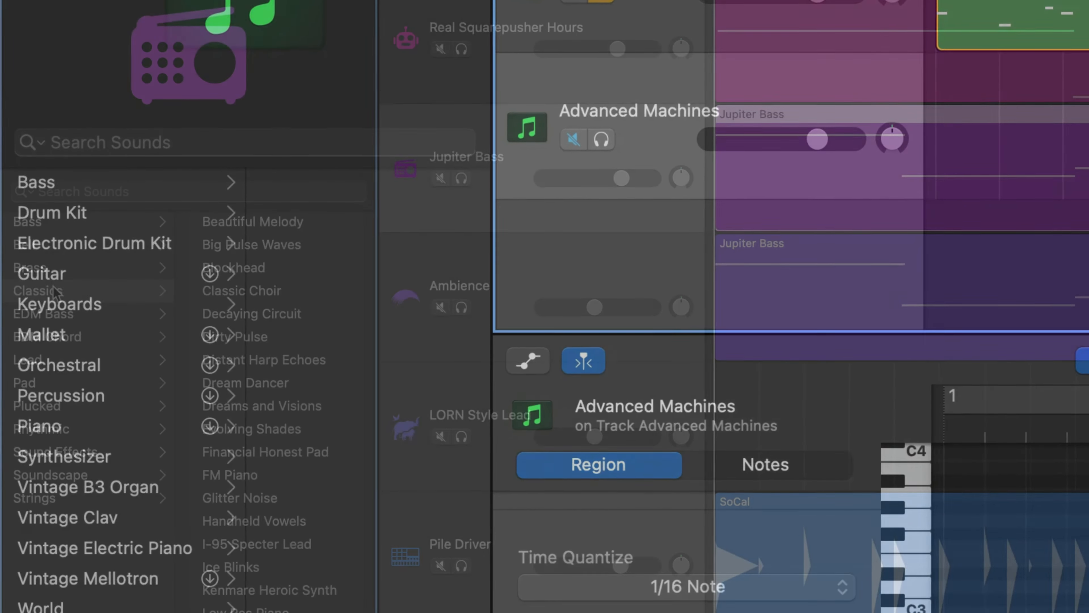
Step: Browse the Lead and Pad sound categories, then hide the Library panel
click(56, 353)
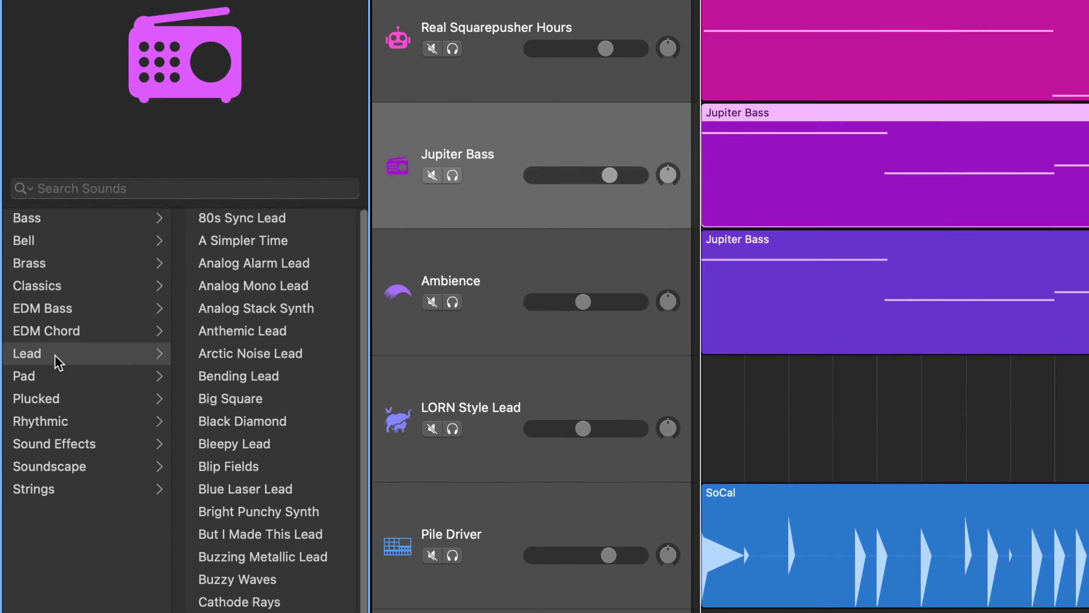
click(27, 369)
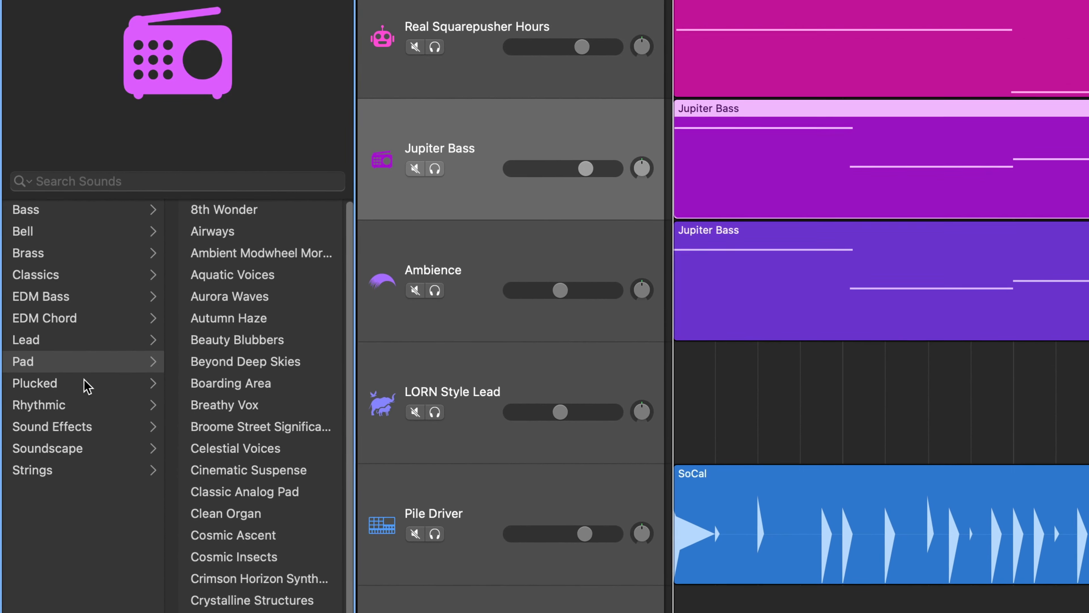
click(35, 375)
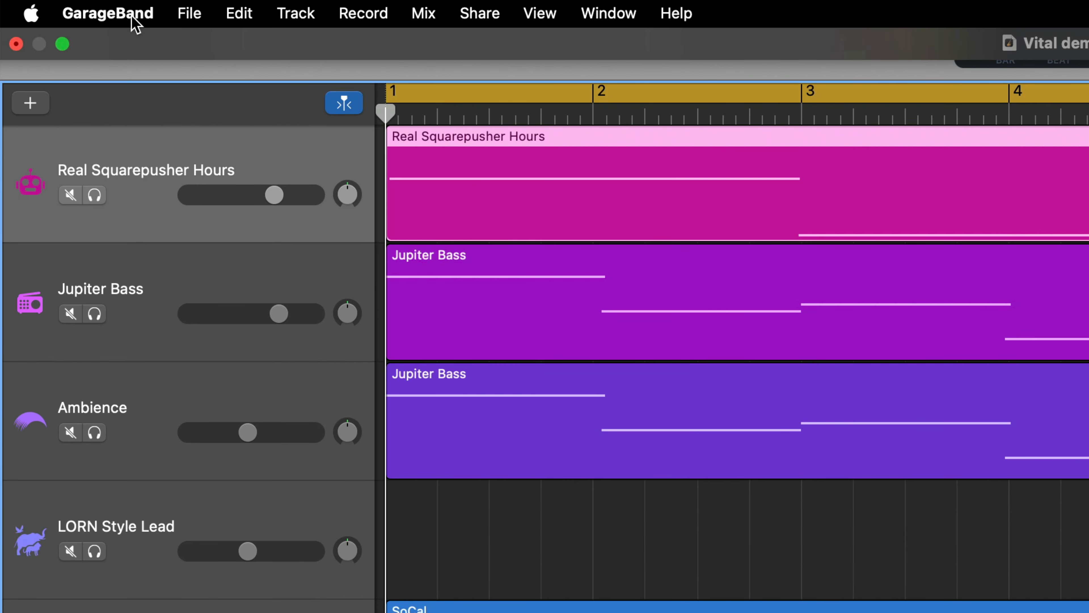
Step: View the Sound Library pack list from the GarageBand menu, then start a new MIDI Software Instrument track
click(107, 13)
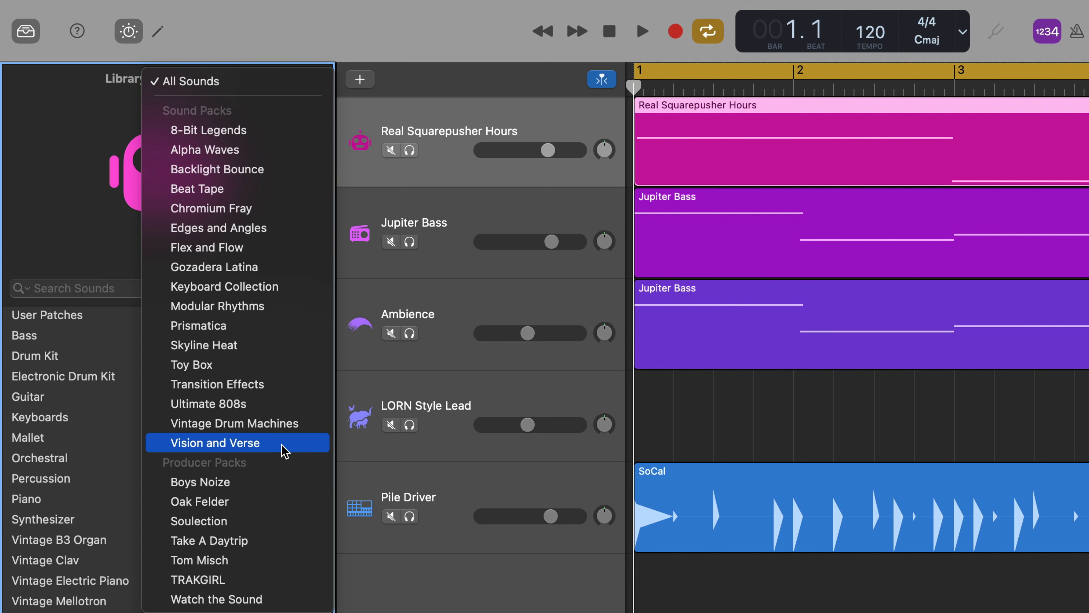
mouse_move(268, 40)
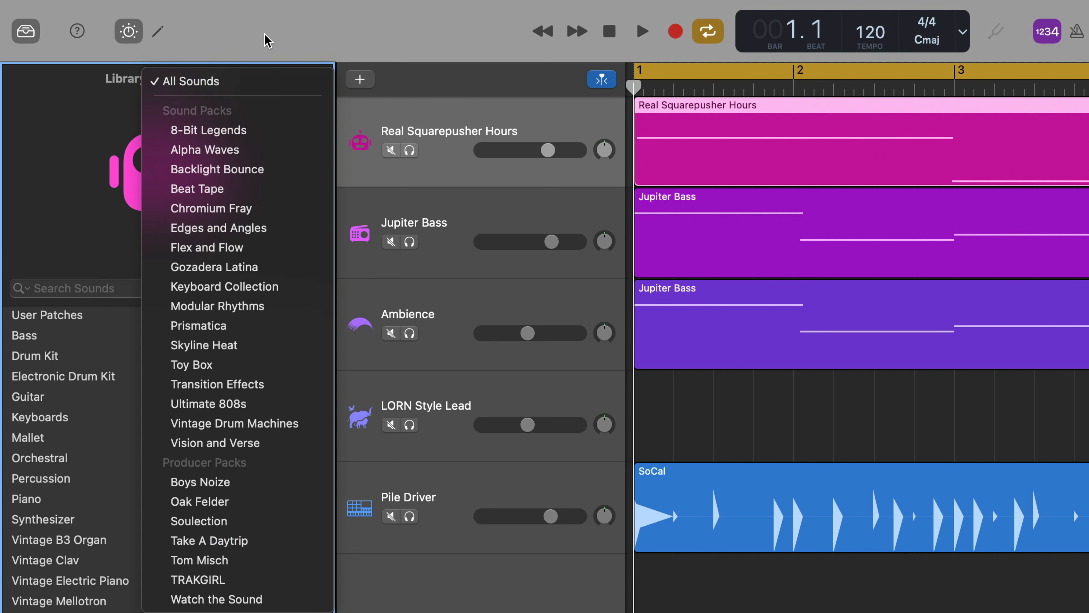
click(54, 7)
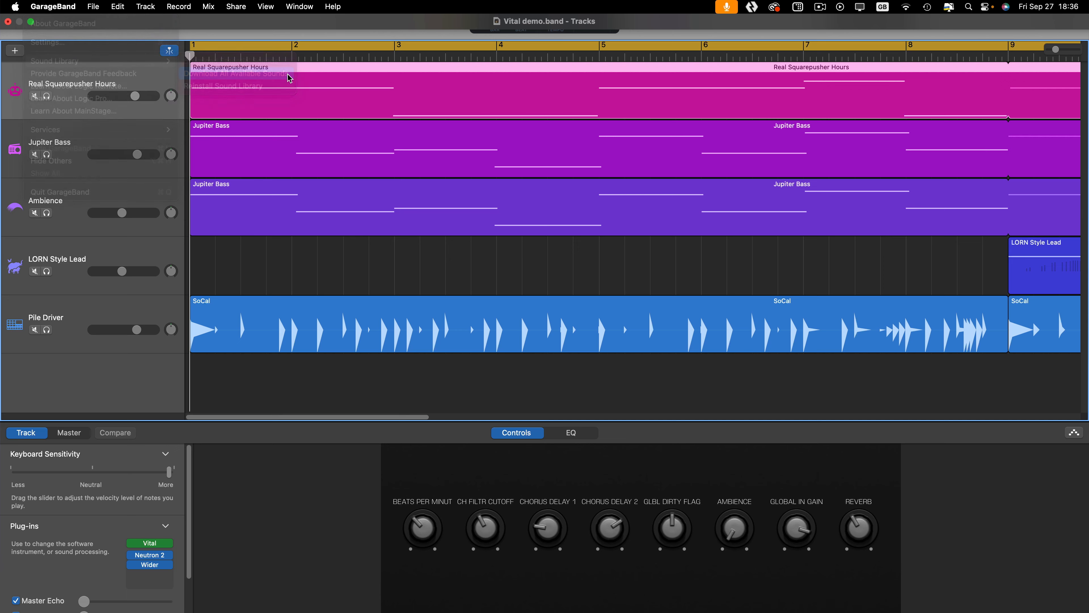
click(239, 74)
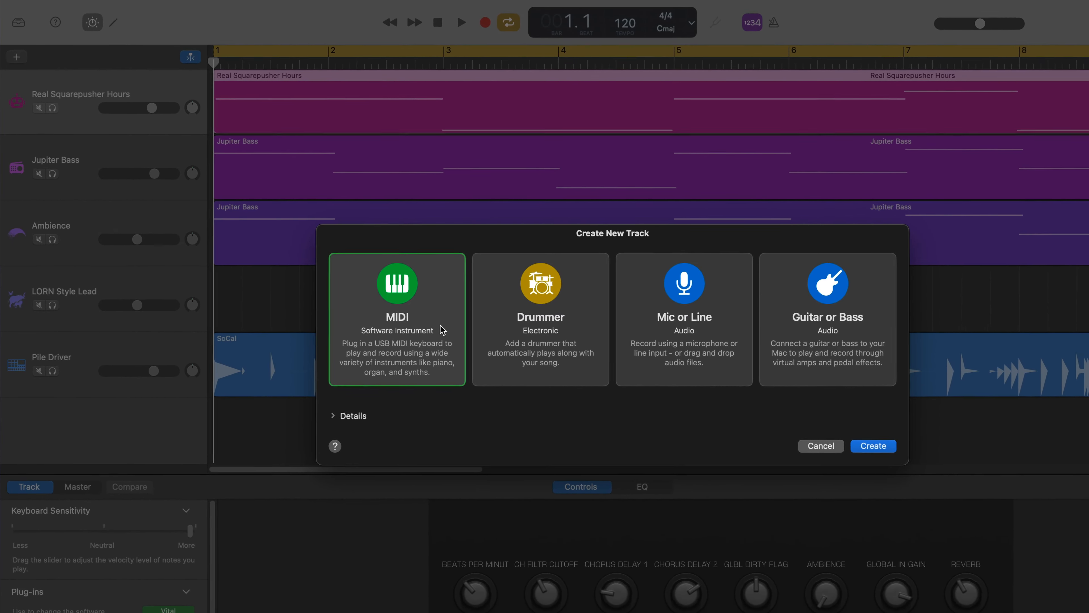
Step: Create the instrument track and limit the Library to the 8-Bit Legends pack's Lead sounds
click(873, 445)
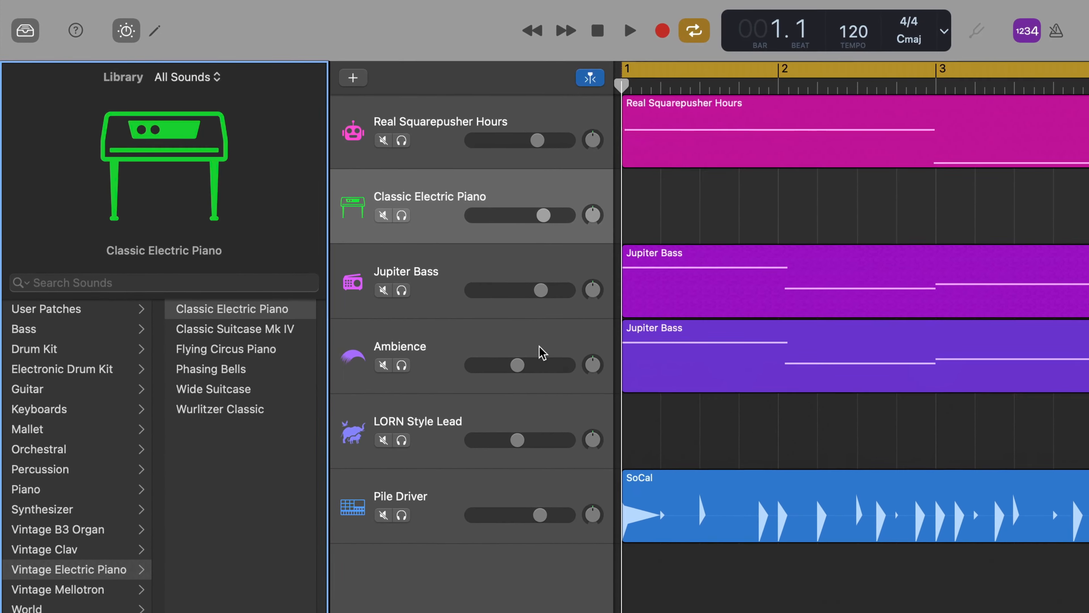
click(186, 77)
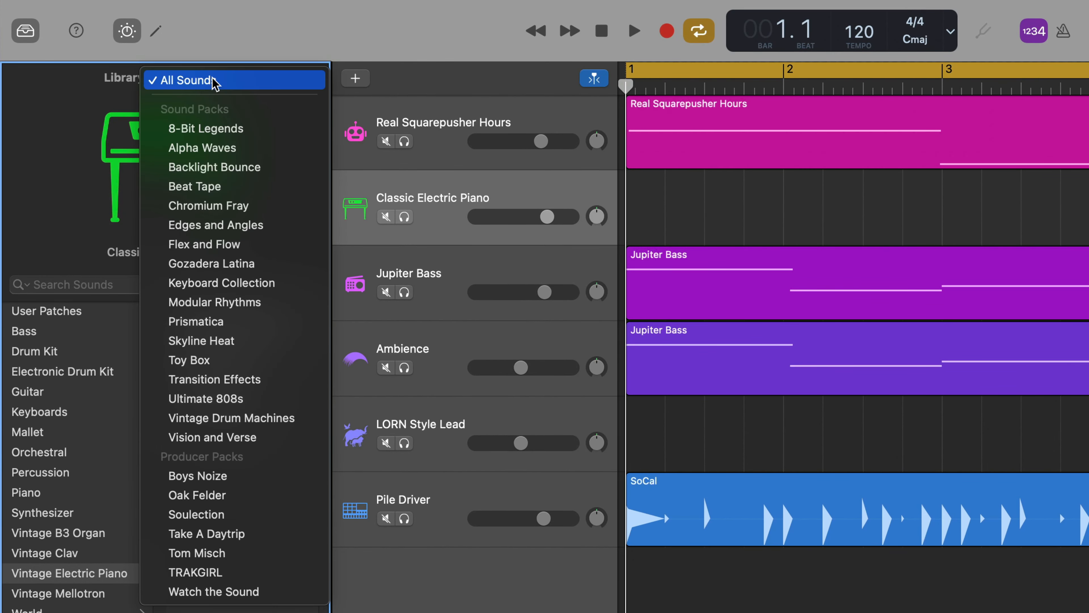
mouse_move(290, 137)
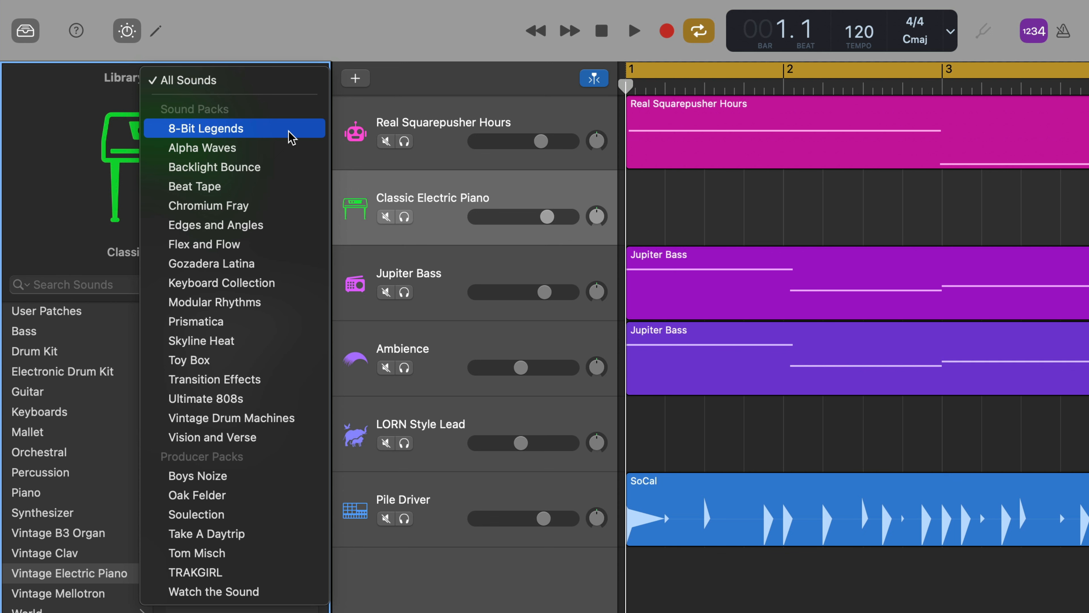
click(204, 128)
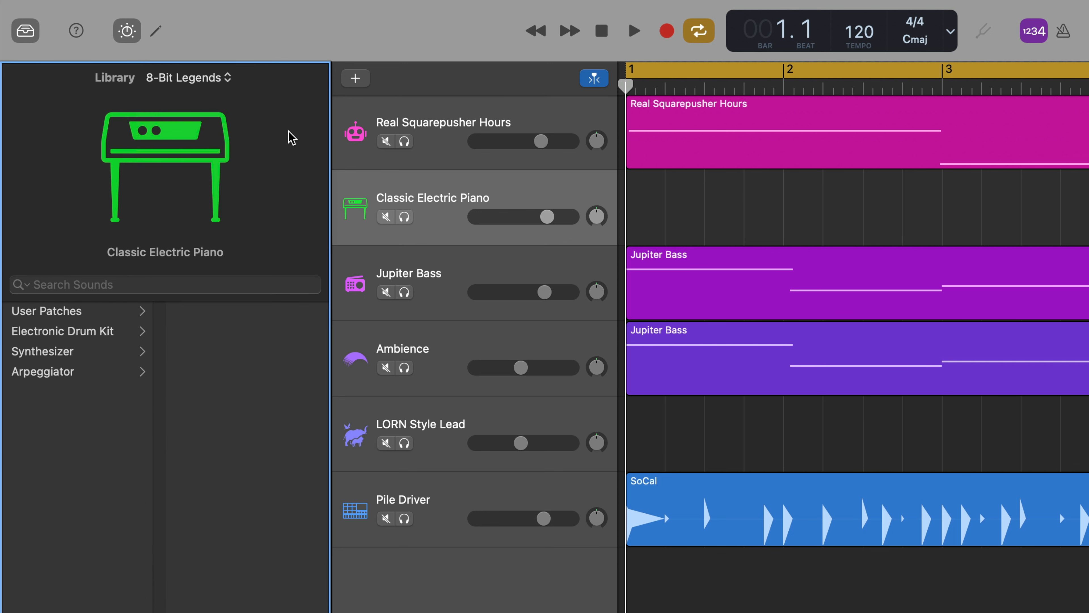
click(41, 351)
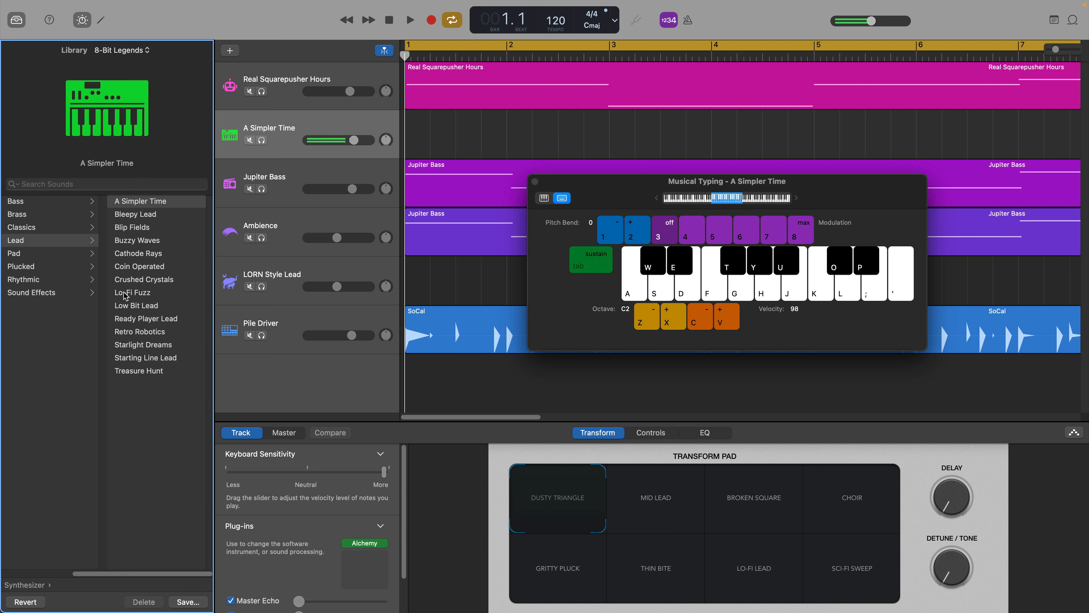
Step: Switch the track's sound from Lo-Fi Fuzz to Starlight Dreams and leave only the tracks area visible
click(134, 291)
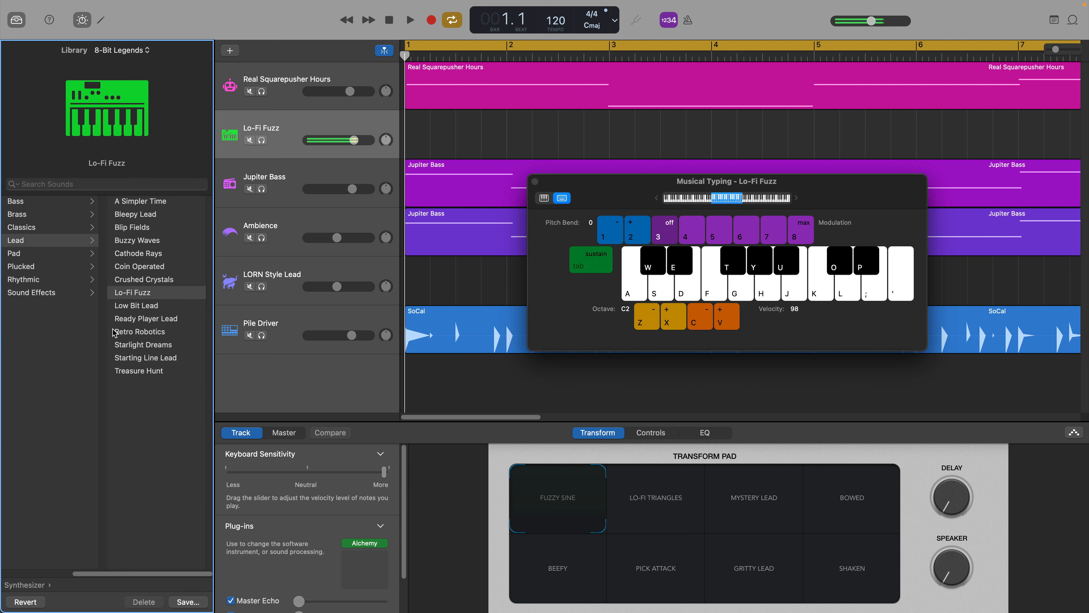
click(143, 345)
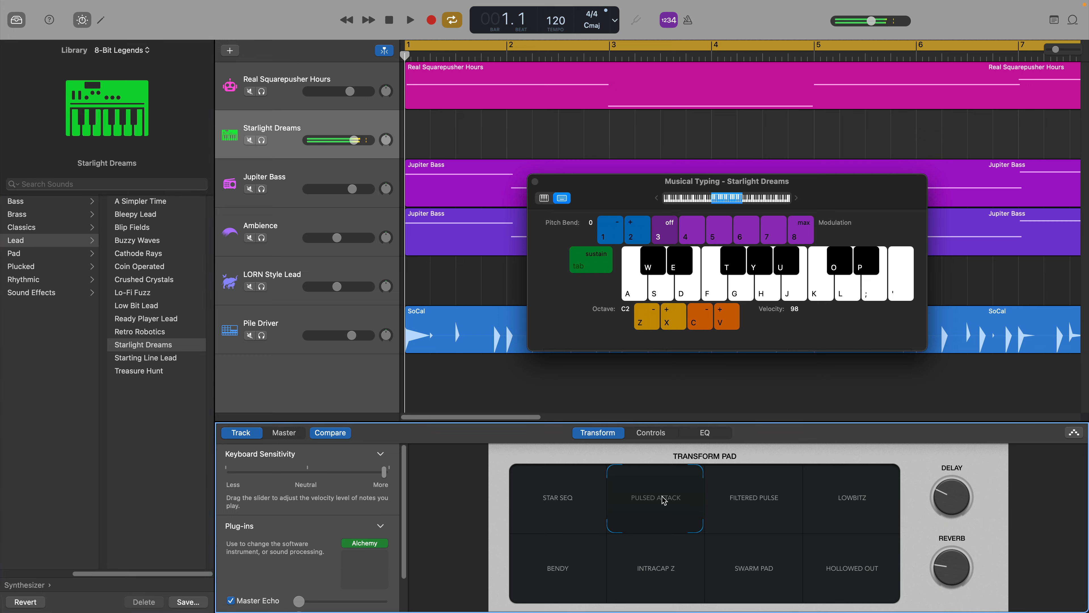
click(754, 567)
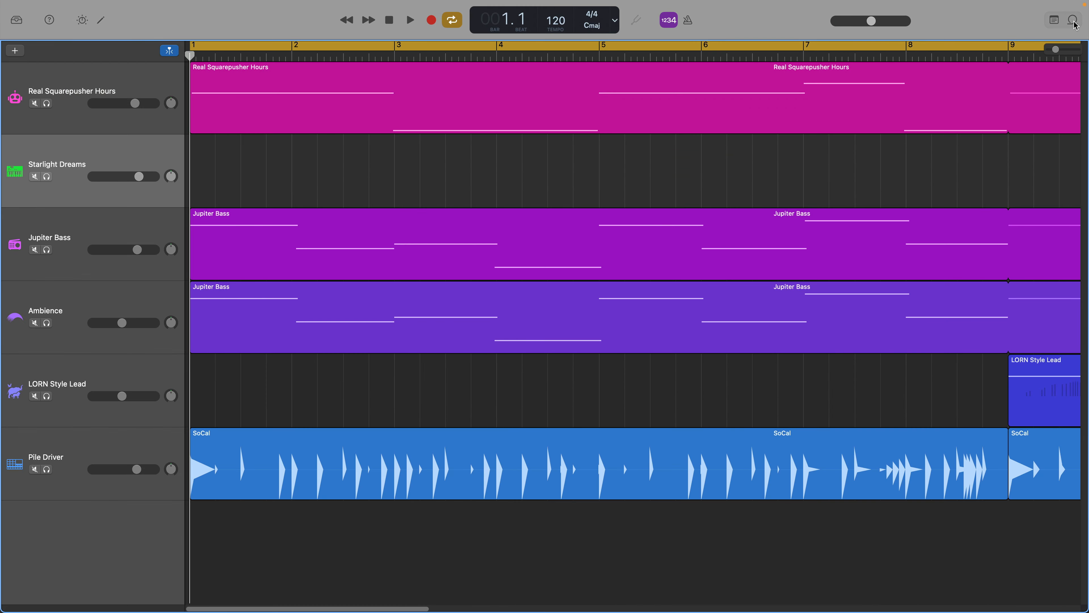
Step: Filter the Loop Browser to the Vox Melodics pack and preview vocoder, harmony and Vox Riser FX 02 loops
click(1074, 20)
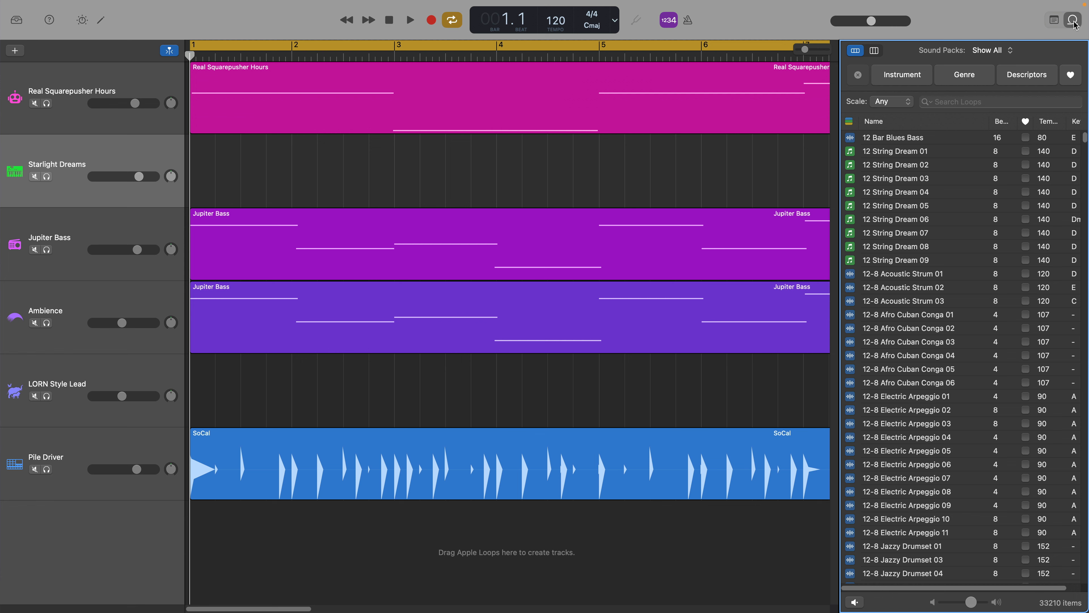
mouse_move(1005, 53)
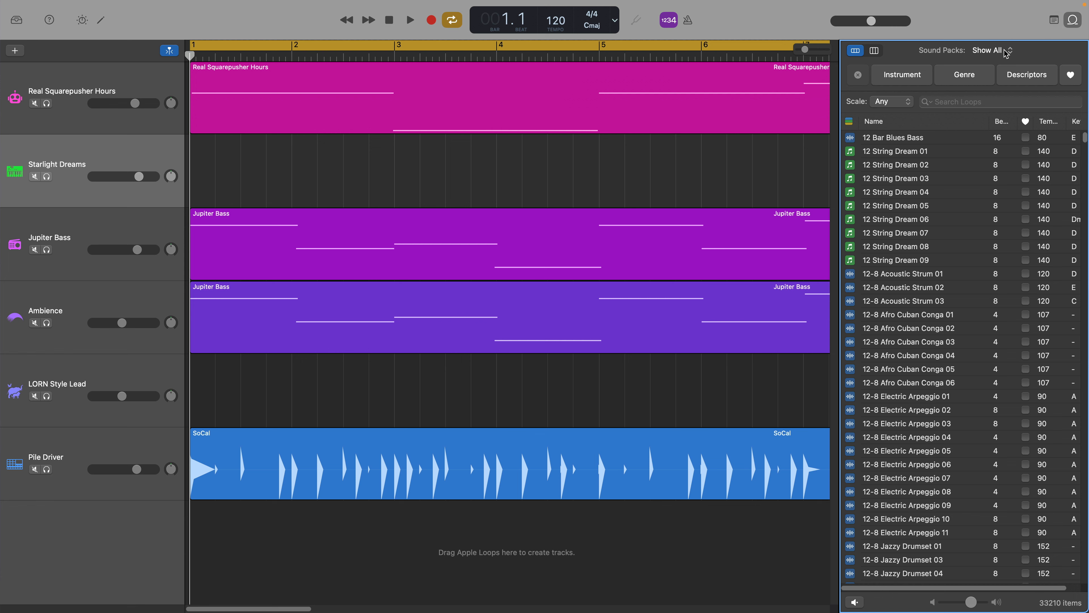
click(992, 50)
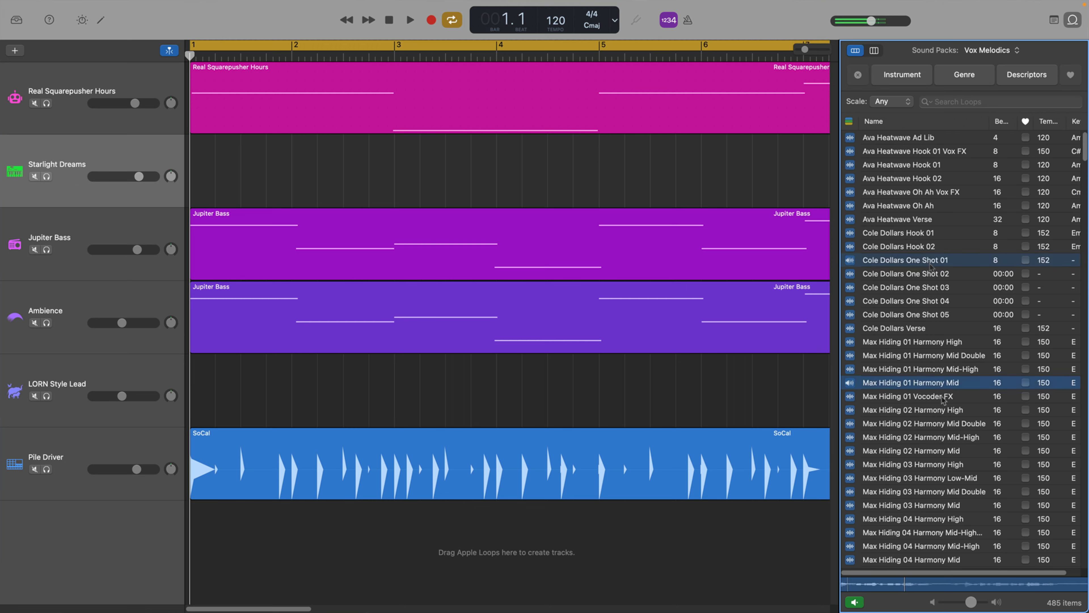
click(910, 396)
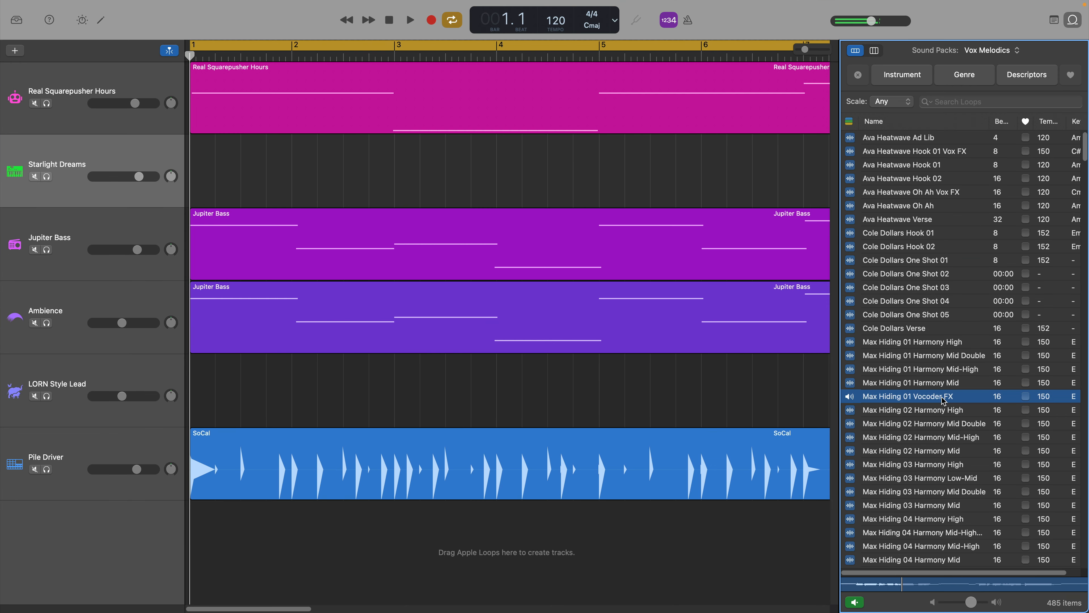
click(922, 437)
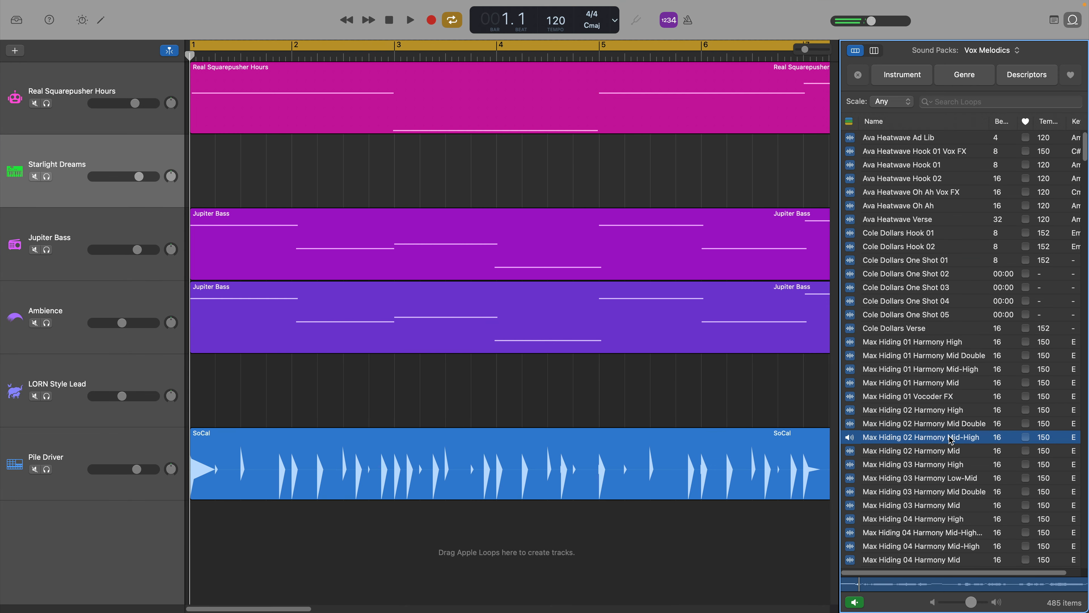
click(922, 423)
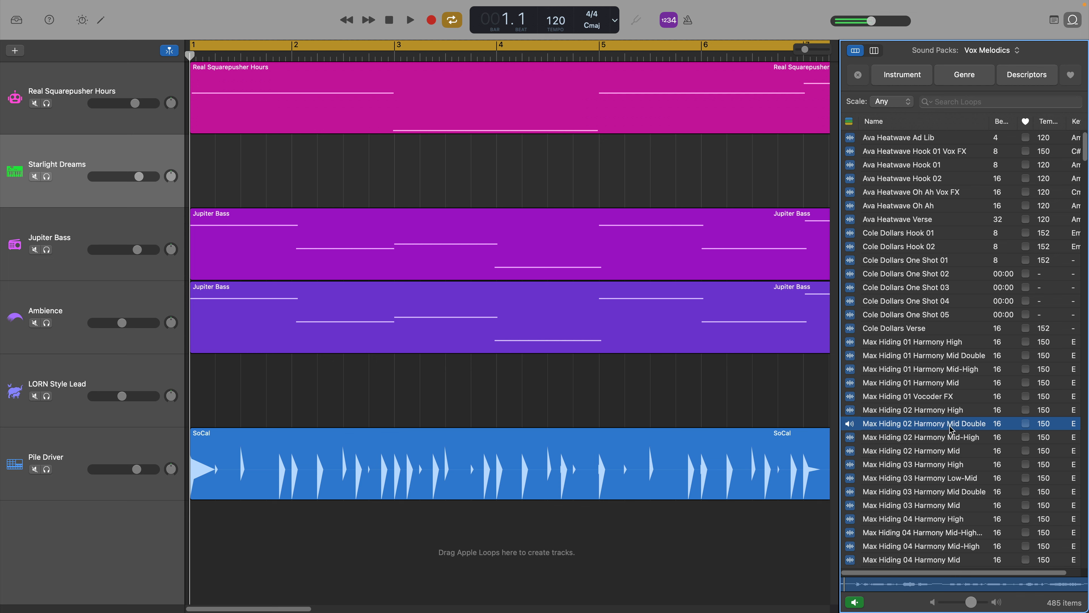
scroll(down, 3)
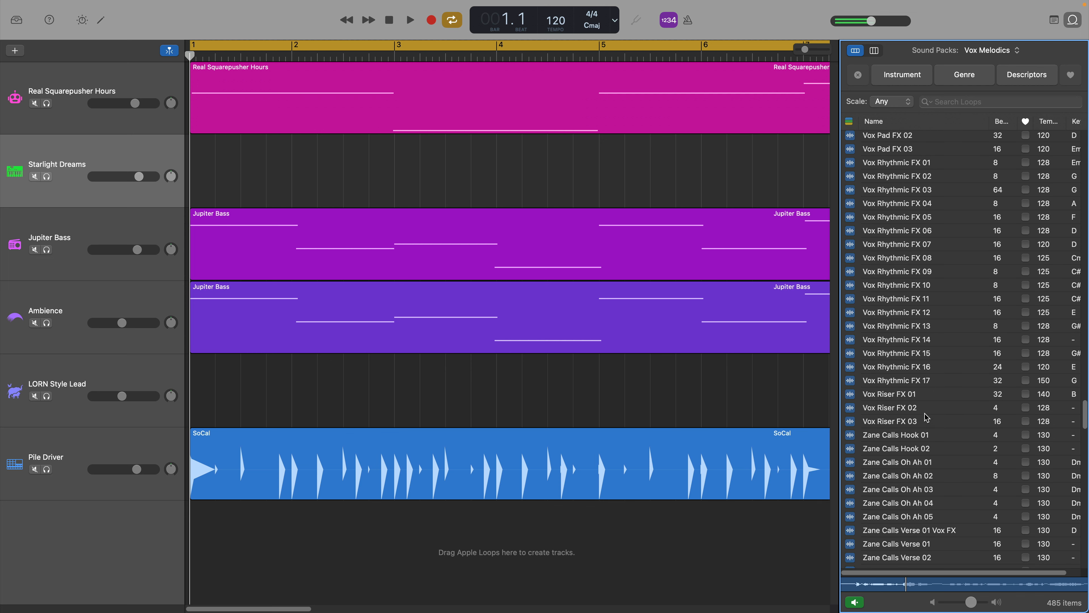
click(890, 408)
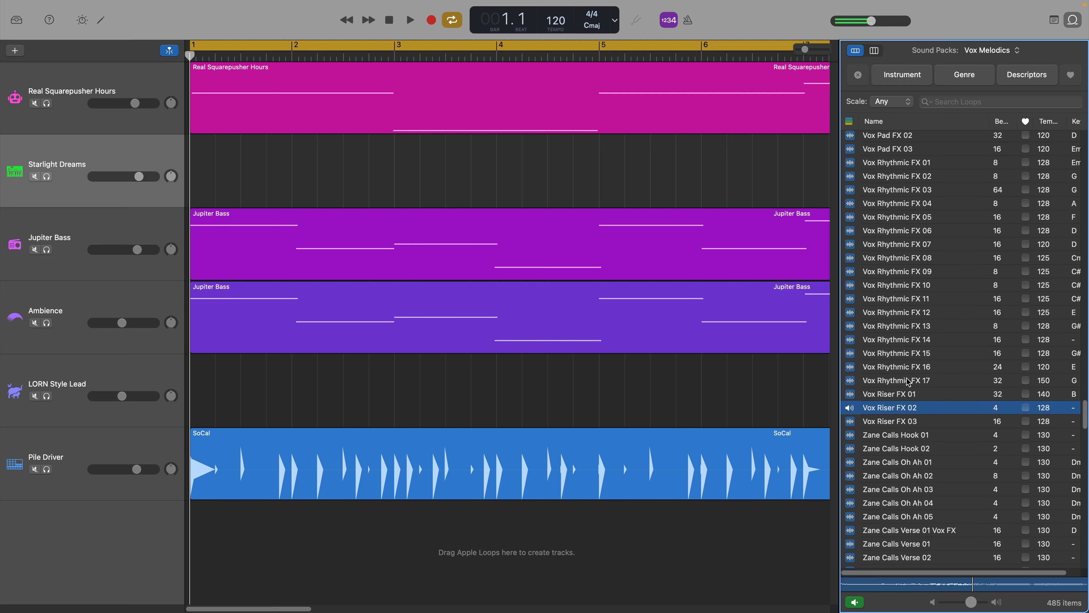
mouse_move(908, 312)
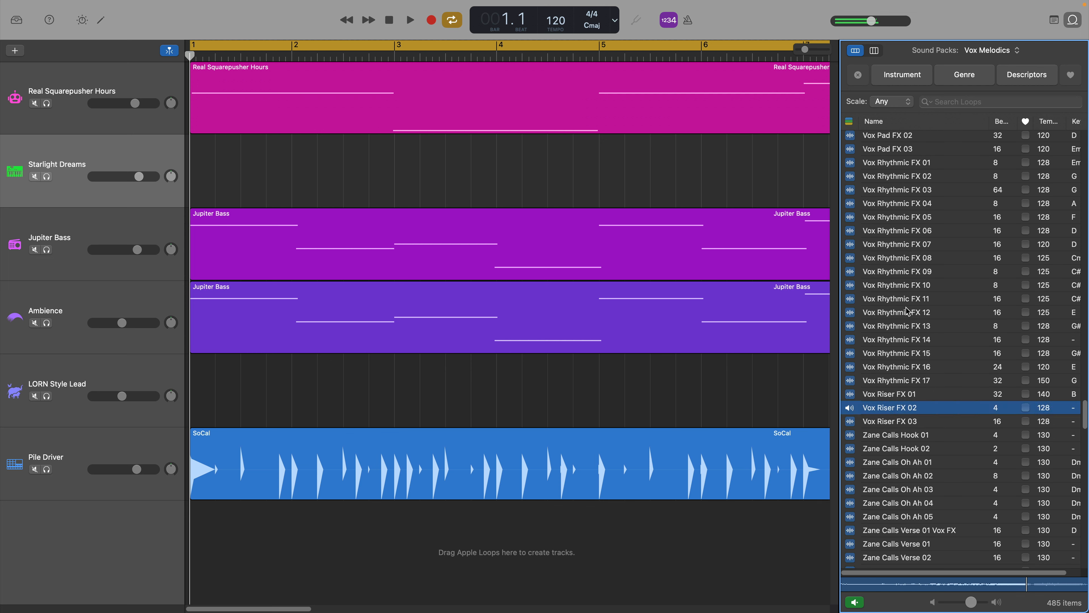
Step: Switch the loop filter to the Mark Lettieri pack and reopen the sound pack list
click(988, 49)
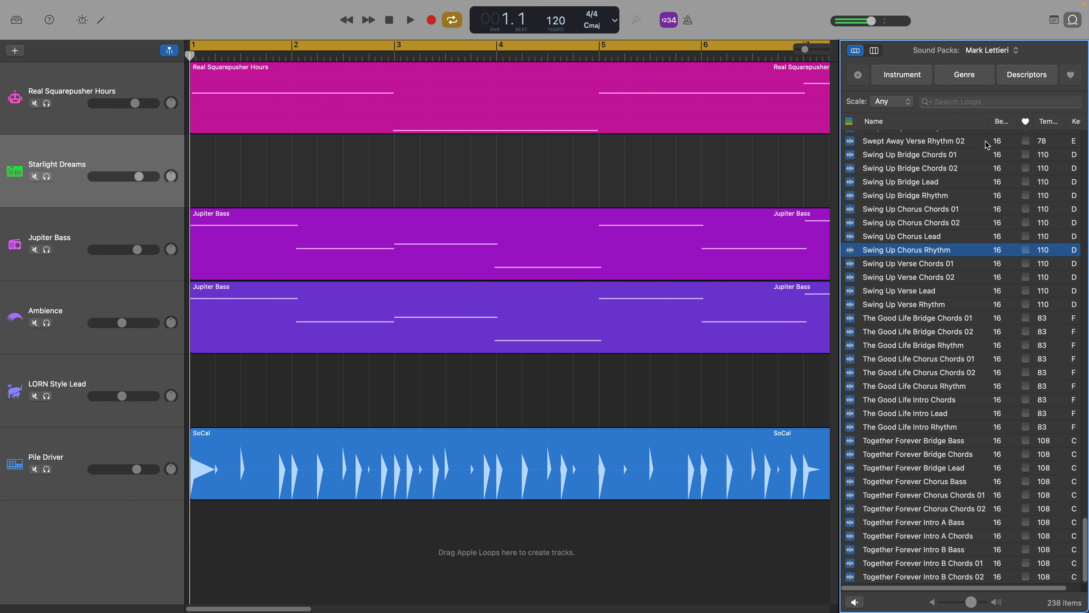
click(992, 50)
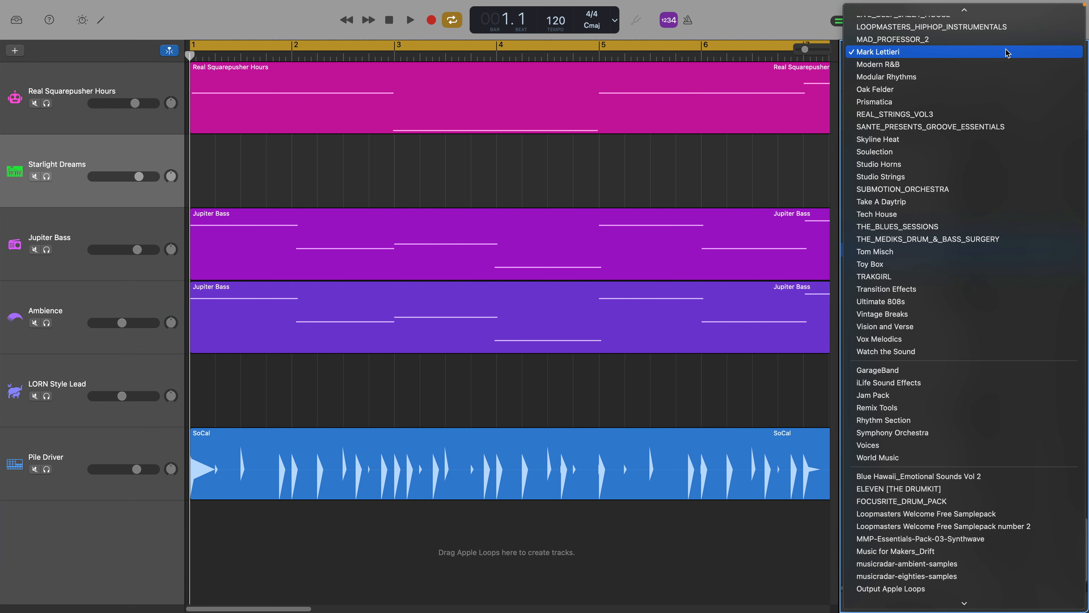
Step: Reindex all loops so the filter shows all packs, then bring up the Sound Library reinstall option
scroll(down, 3)
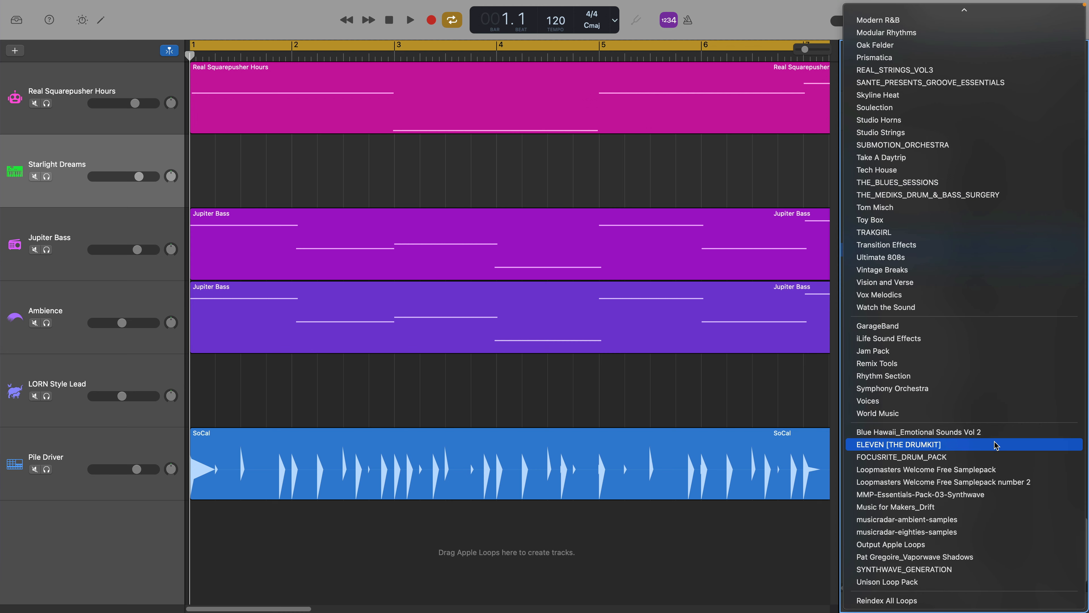
mouse_move(999, 600)
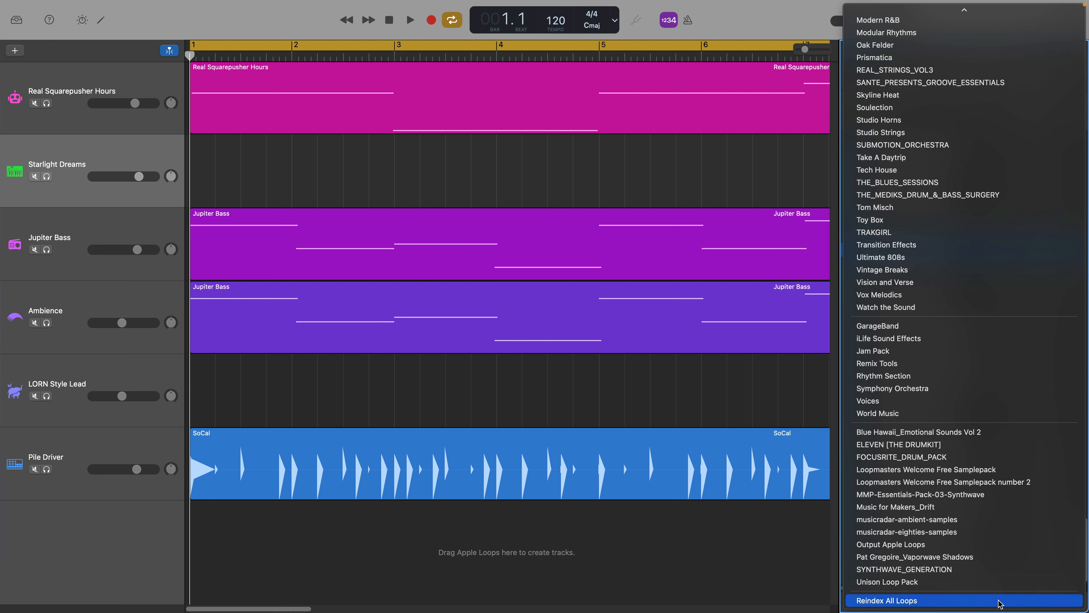
click(888, 600)
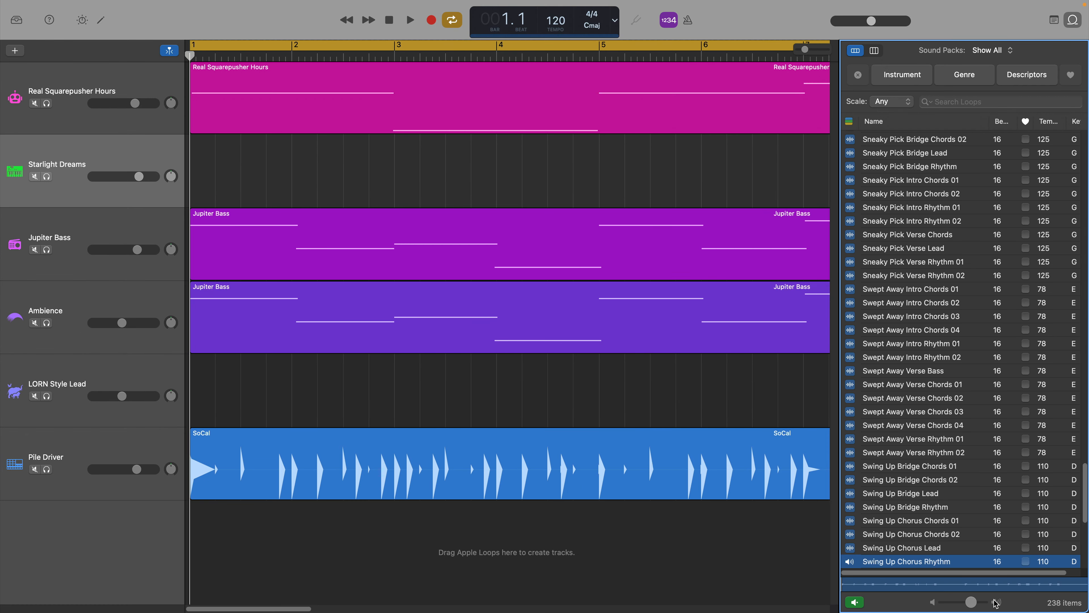
click(99, 13)
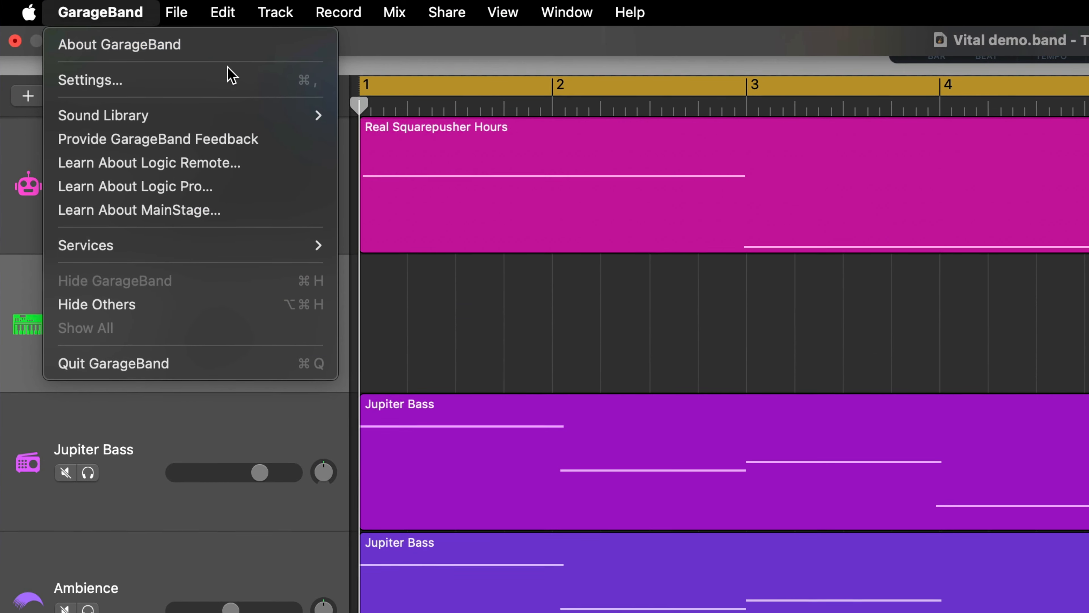
mouse_move(103, 115)
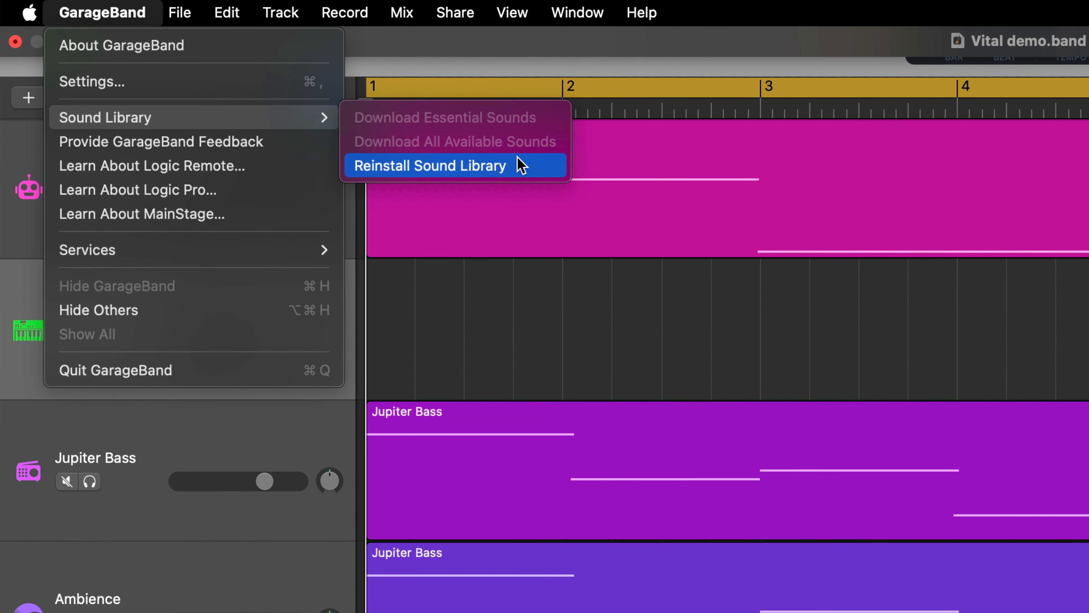